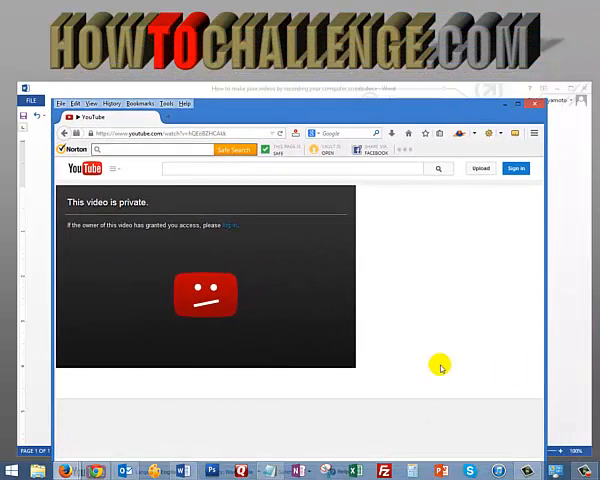
mouse_move(244, 196)
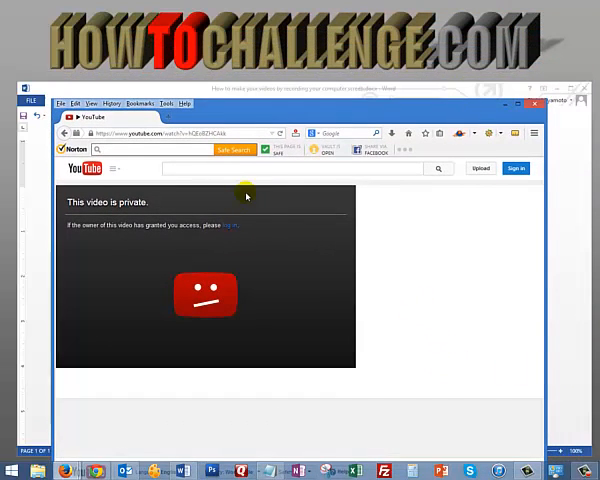
mouse_move(470, 104)
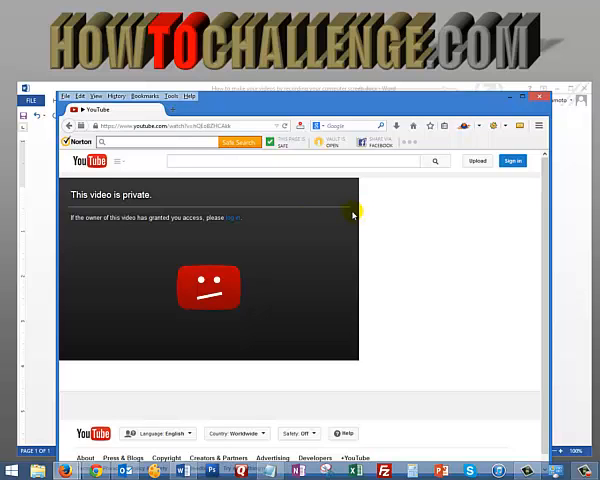
mouse_move(328, 186)
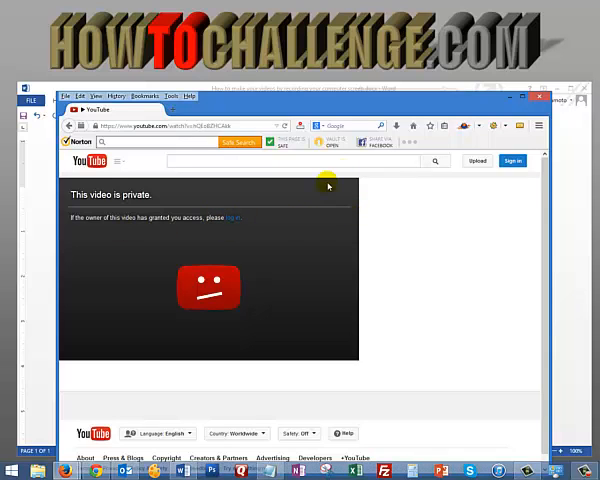
- Show the owner's Private sample watch page and reveal the account menu from the avatar
left_click(184, 468)
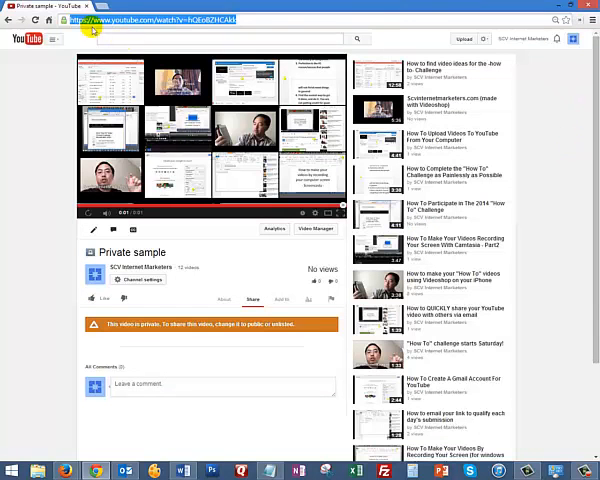
mouse_move(456, 12)
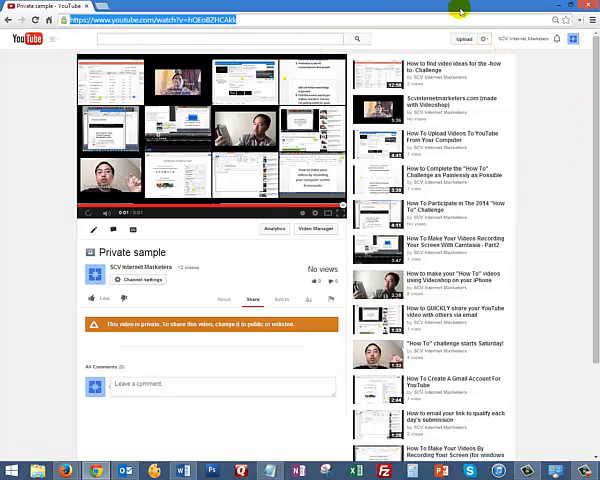
mouse_move(170, 300)
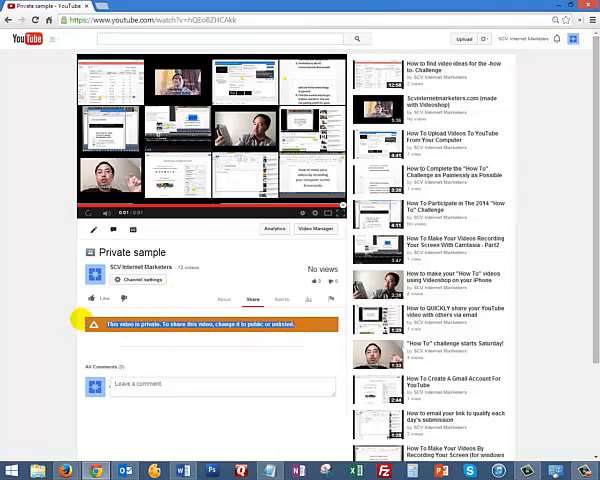
left_click(490, 40)
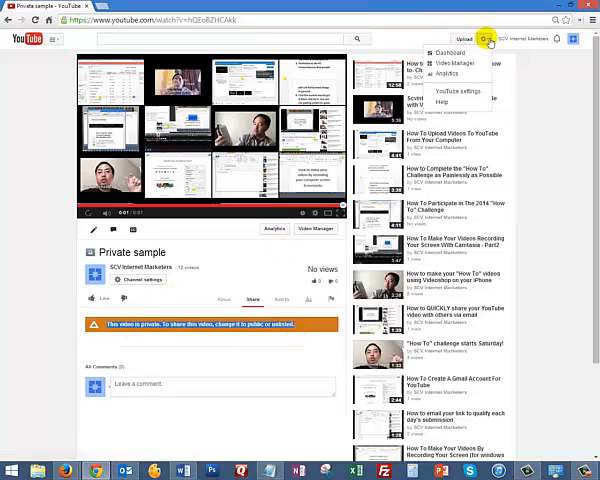
- Go to Video Manager so the Uploads list appears with Private sample first
left_click(452, 60)
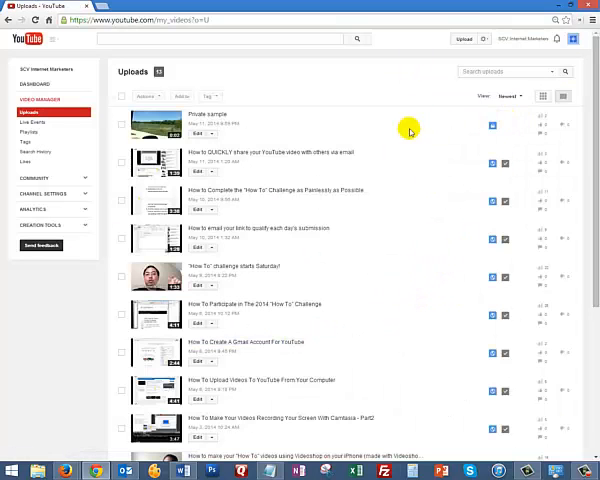
mouse_move(492, 128)
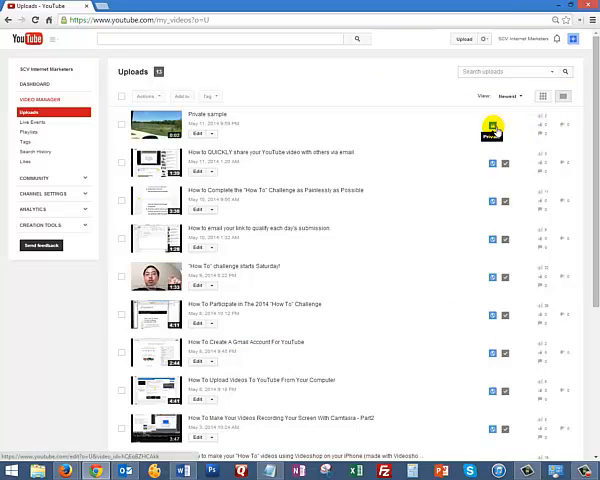
mouse_move(496, 152)
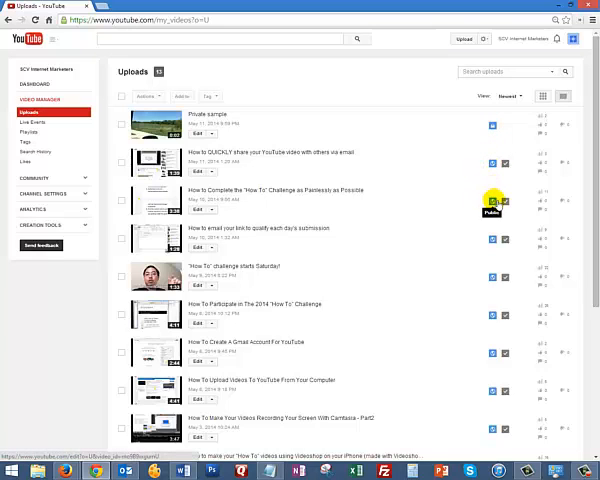
mouse_move(468, 324)
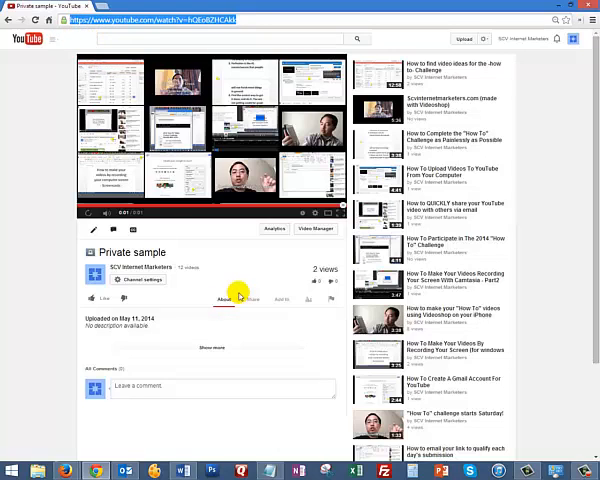
- Return from the Private sample watch page to the Video Manager Uploads list
left_click(250, 300)
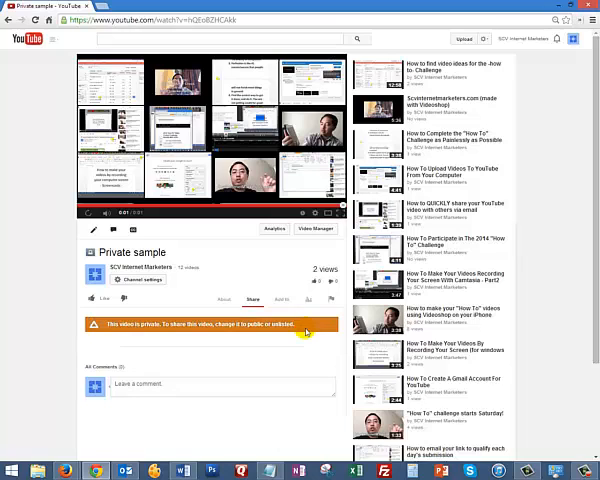
mouse_move(244, 336)
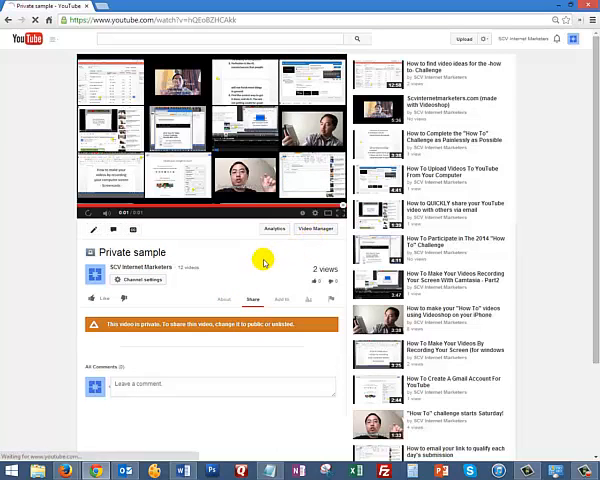
left_click(302, 228)
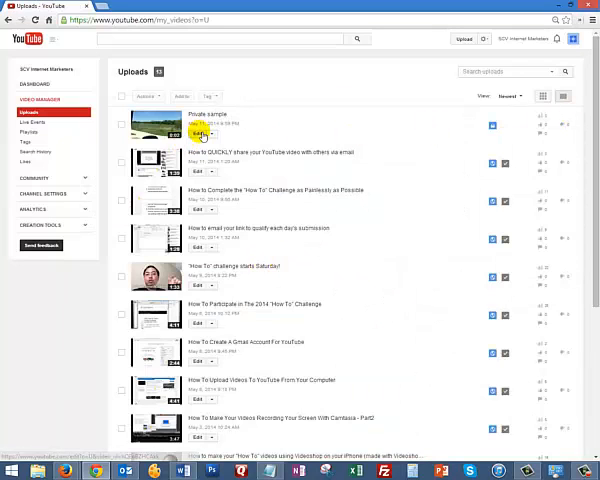
- Edit Private sample and change its privacy setting from Private to Public, saving the change
left_click(200, 132)
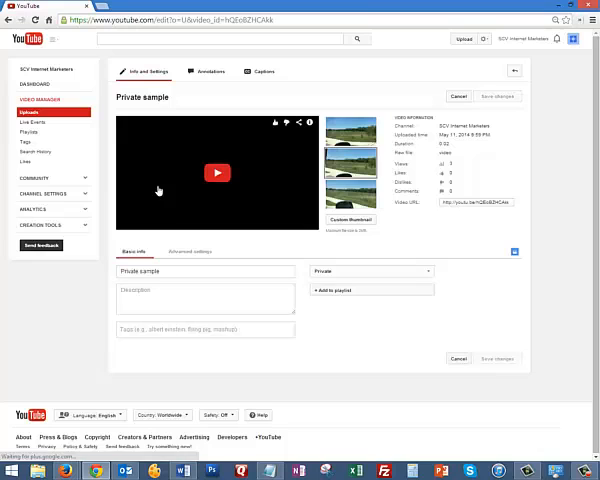
left_click(372, 272)
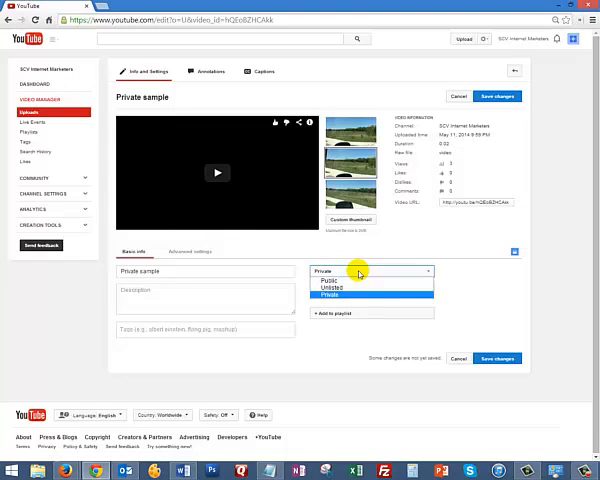
left_click(328, 280)
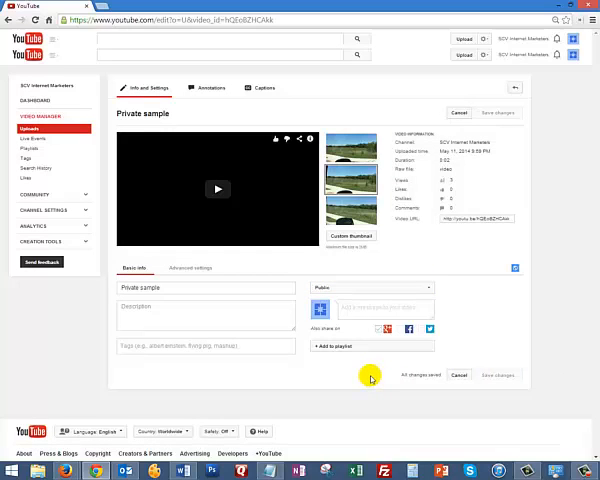
mouse_move(490, 378)
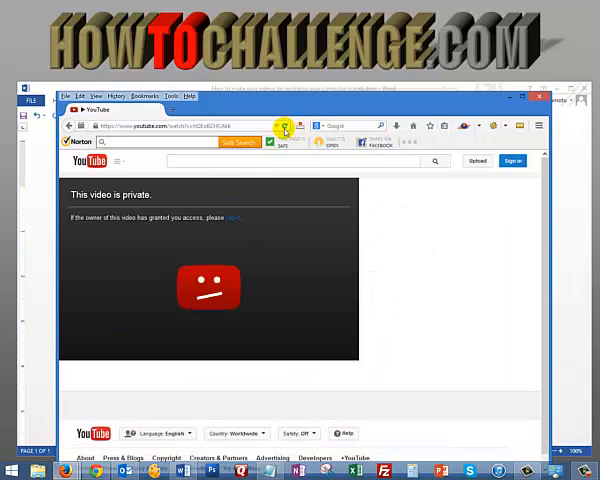
- Reload the video link in the second browser and confirm Private sample now plays
left_click(284, 130)
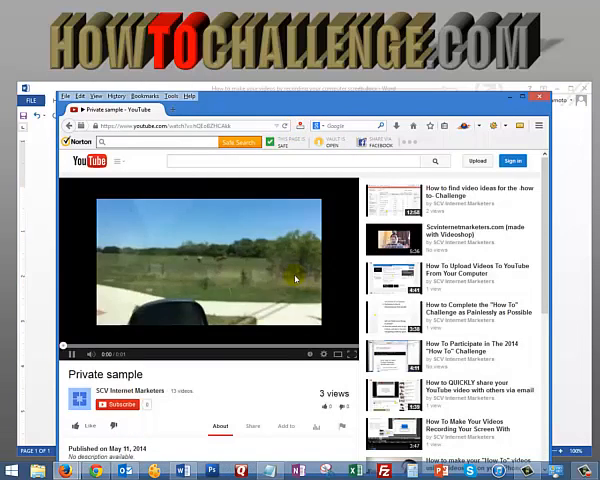
left_click(252, 426)
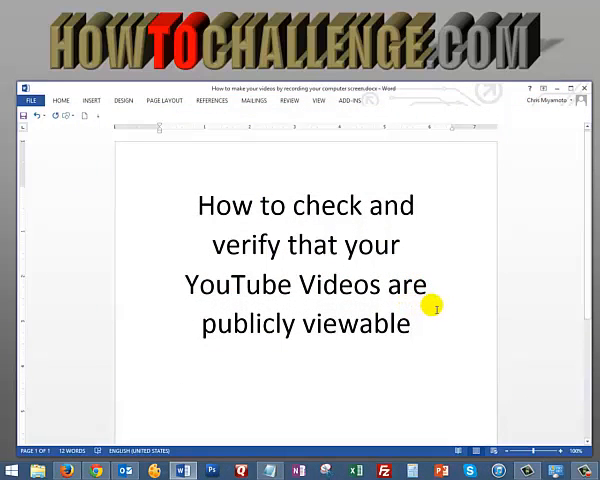
mouse_move(434, 308)
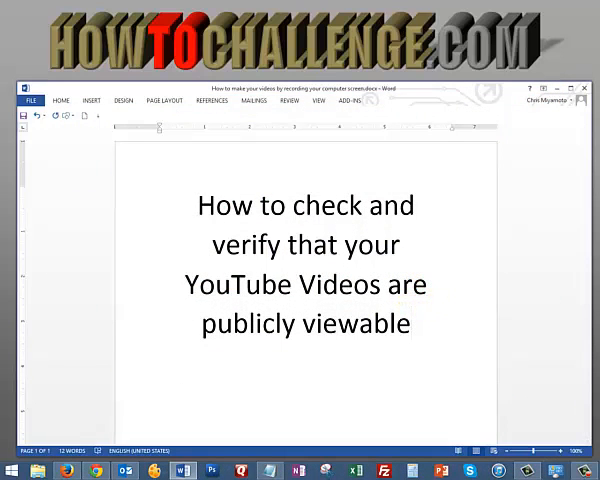